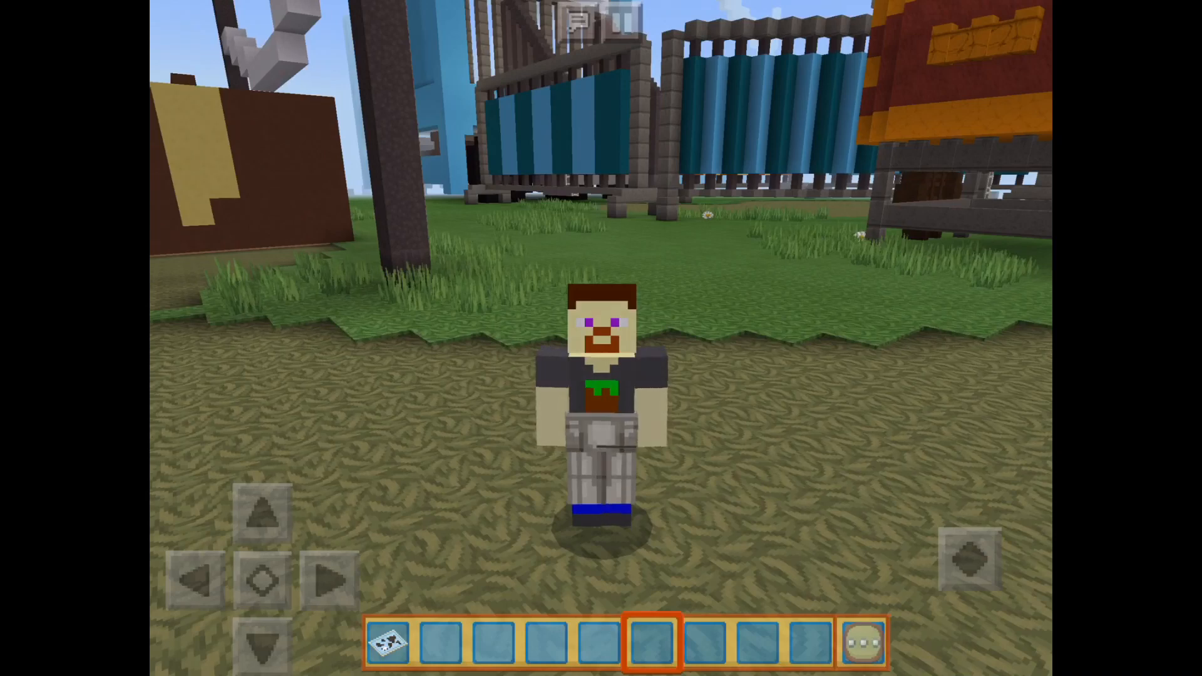
Look through the creative inventory, then pause the game at the carnival
click(808, 642)
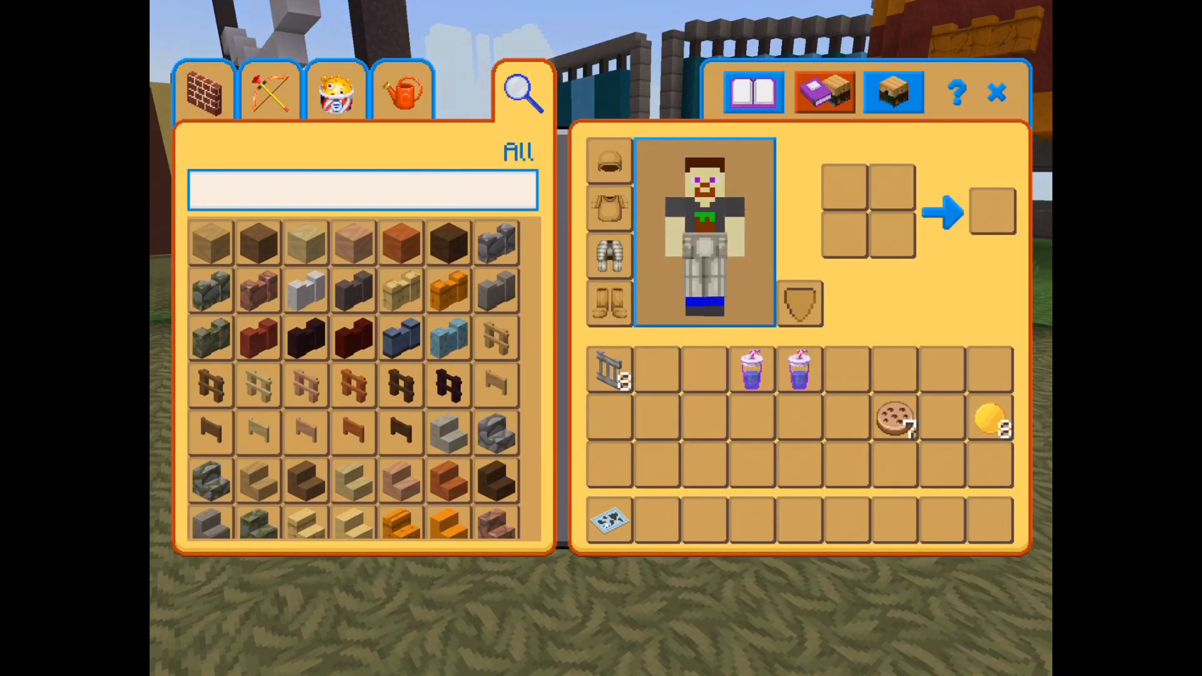
click(998, 93)
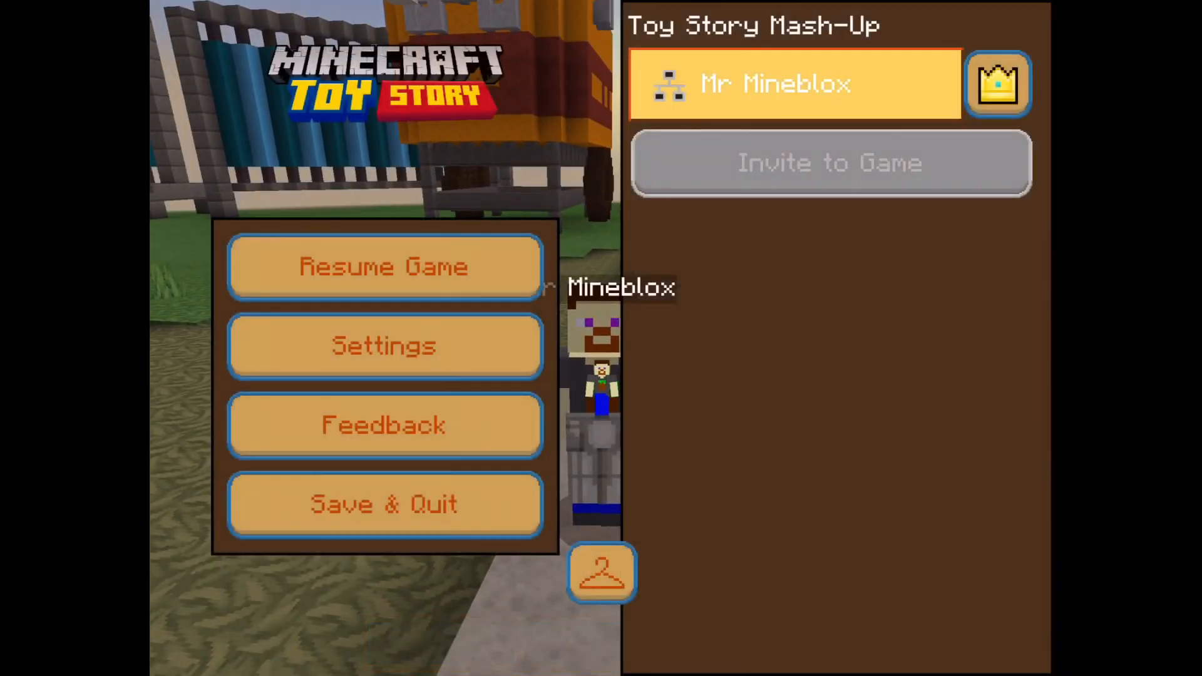
Resume the game and walk along the night-time street beside the red brick wall
click(383, 346)
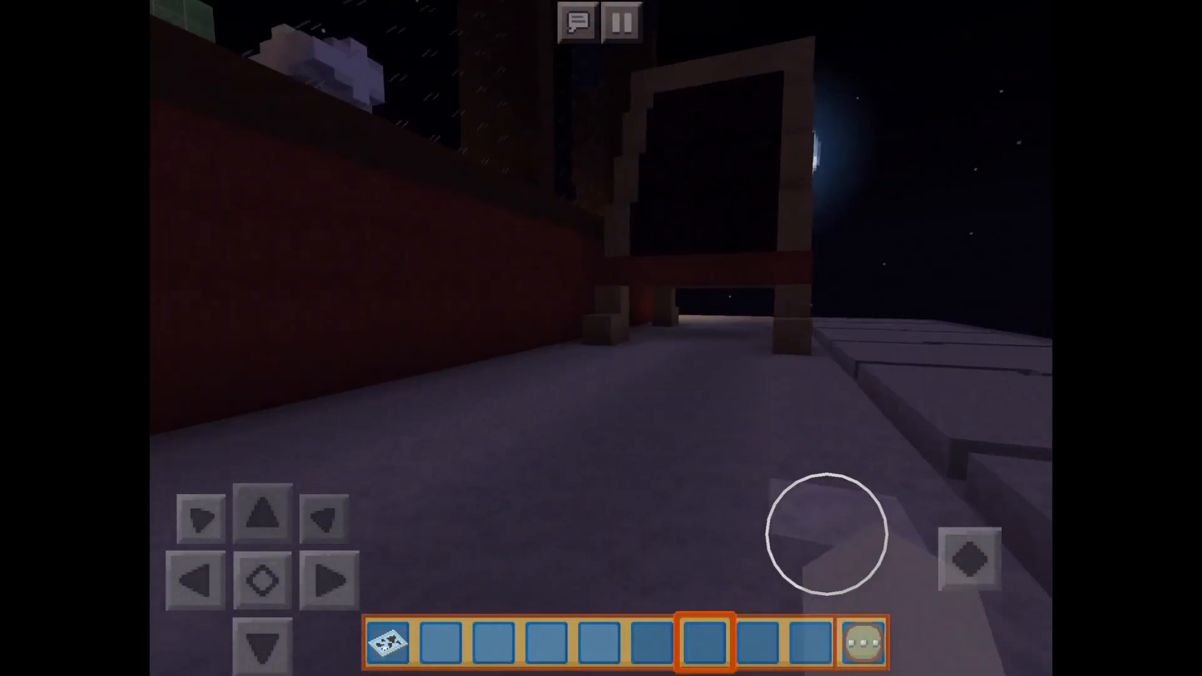
Bring up the world's Game Settings and scroll down to the Cheats section
click(623, 24)
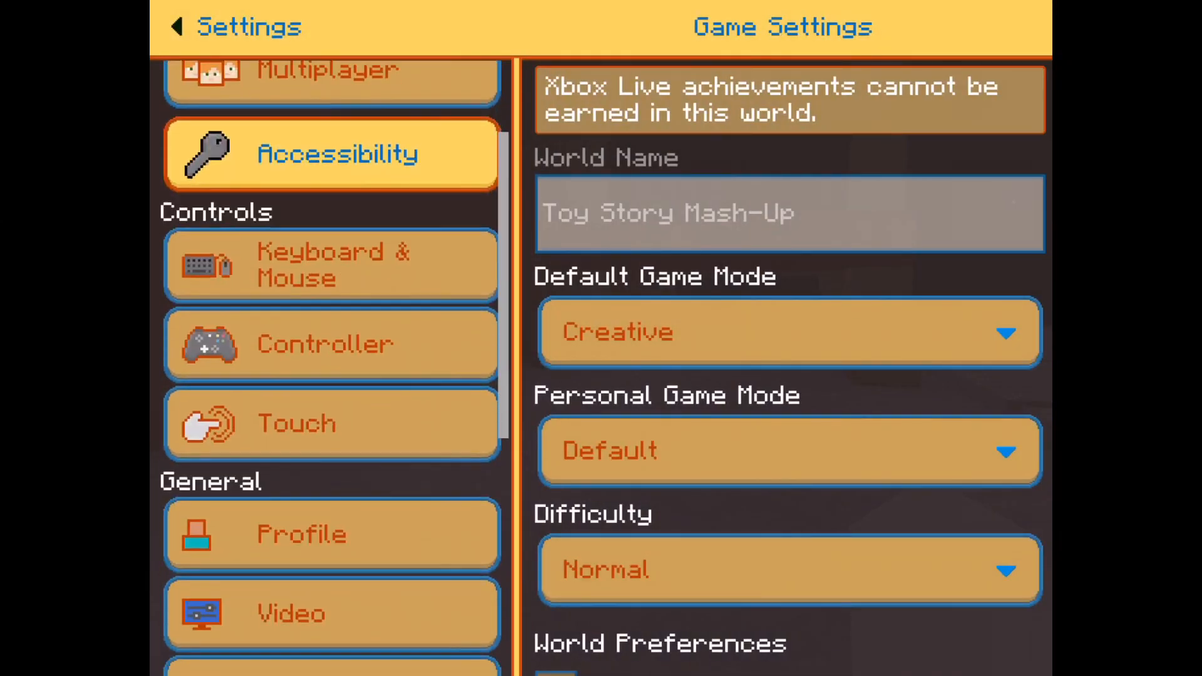
scroll(down, 3)
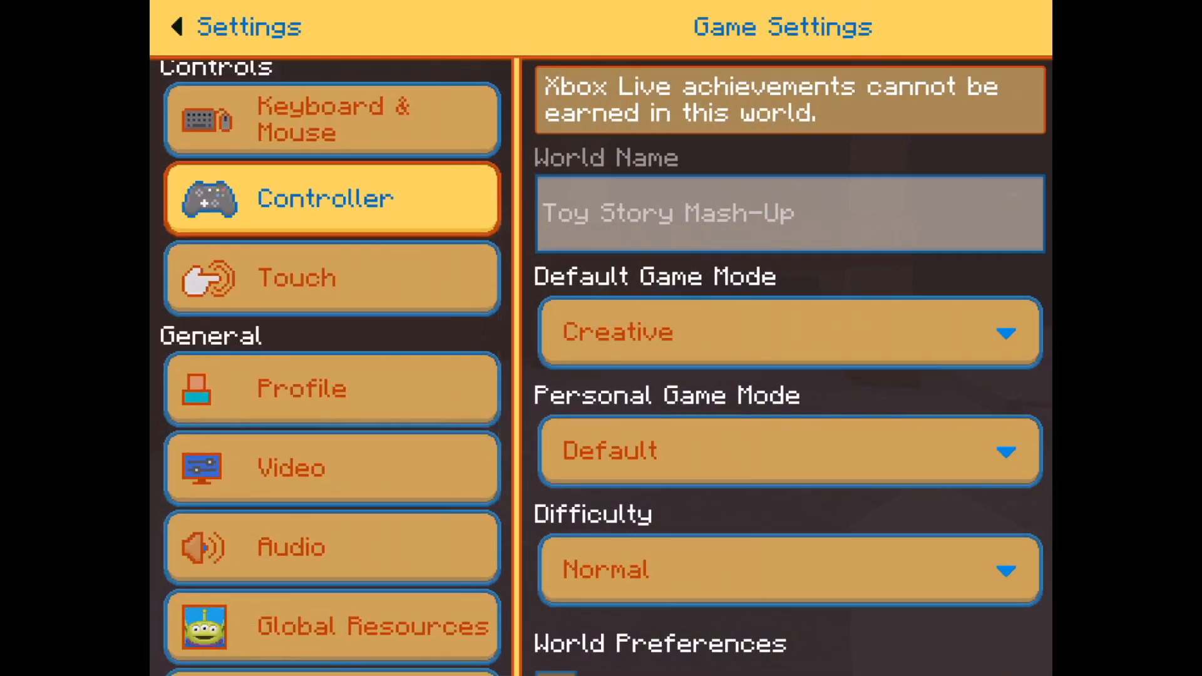
scroll(down, 3)
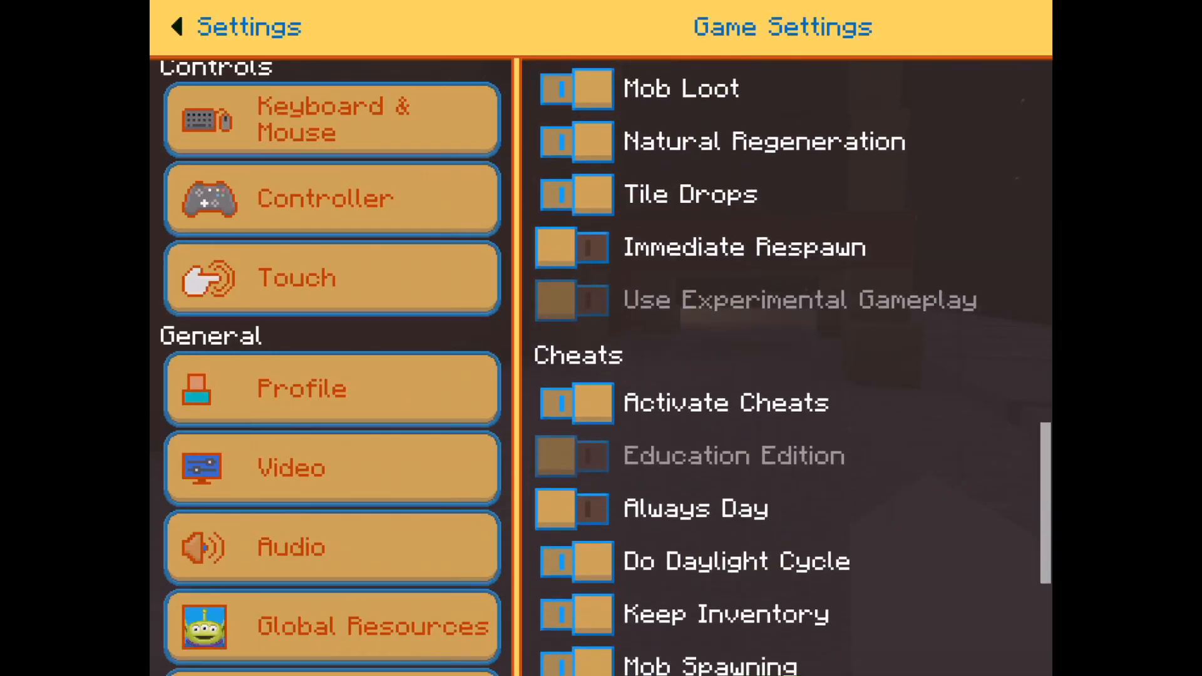
click(574, 507)
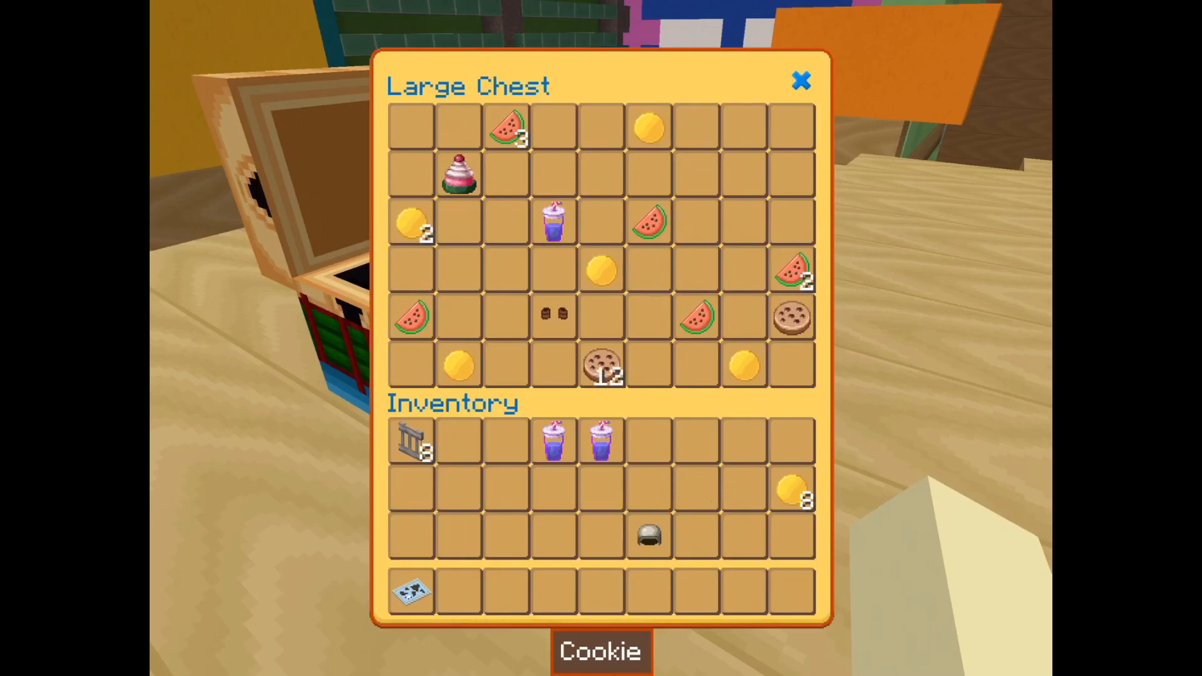
Move the stack of 12 cookies from the Large Chest into the inventory
click(800, 83)
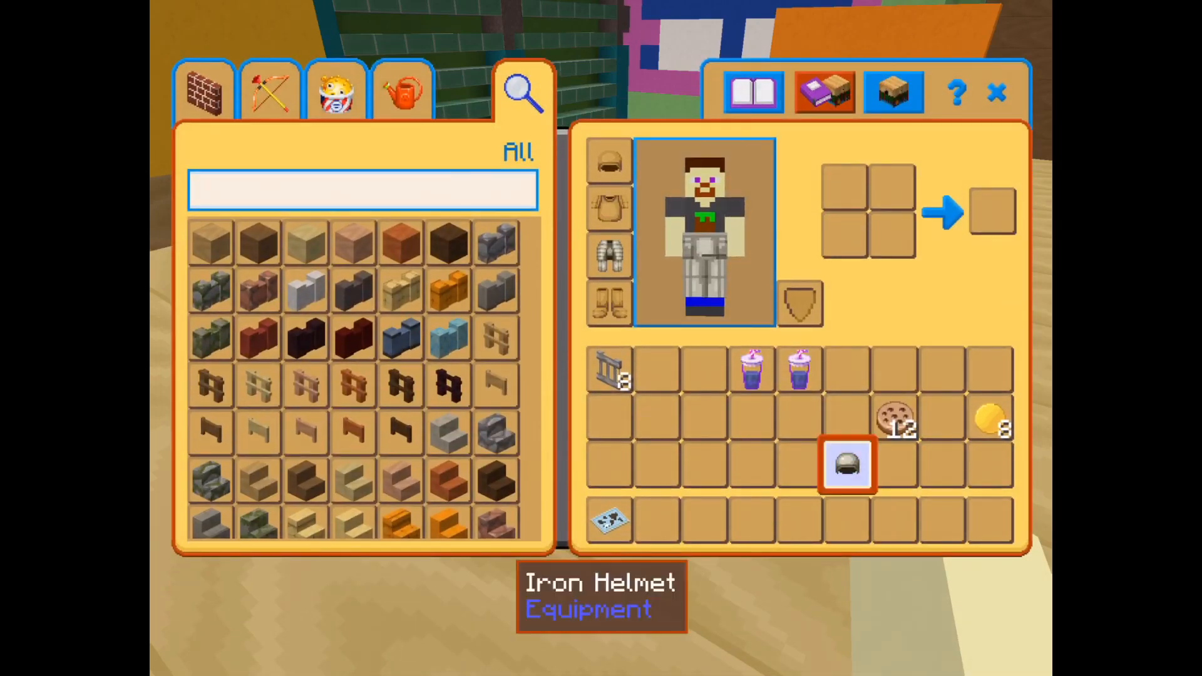
click(998, 91)
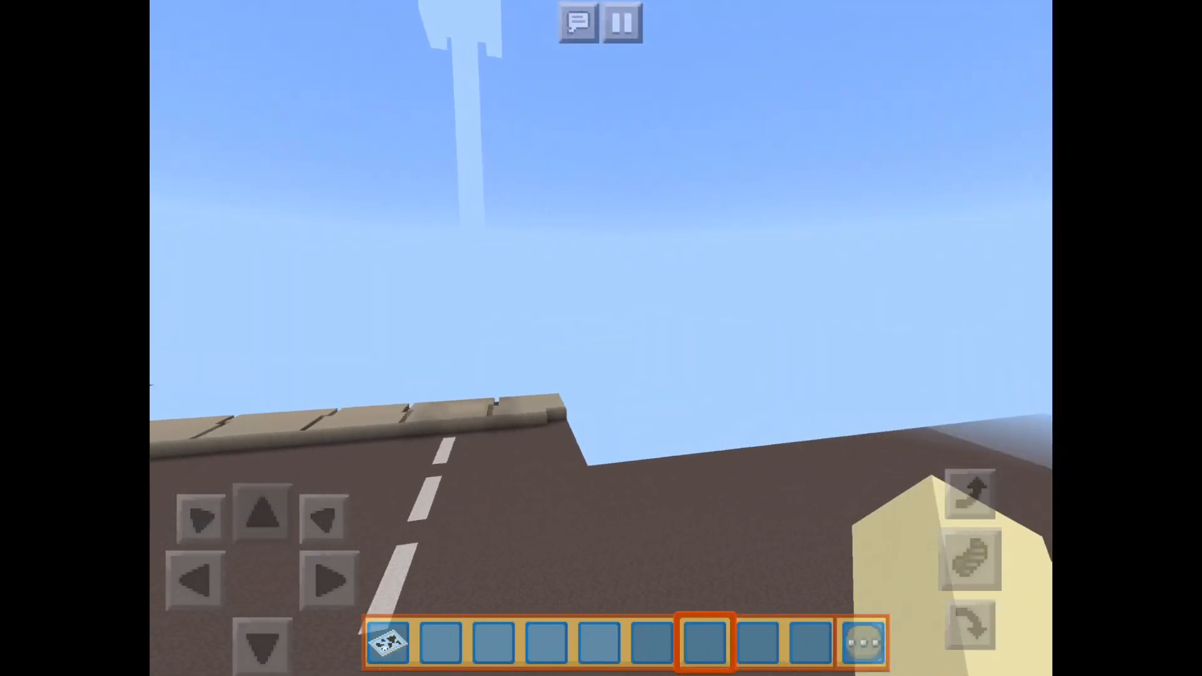
Fly up onto the top of the tall brick garden wall overlooking the yard
click(387, 643)
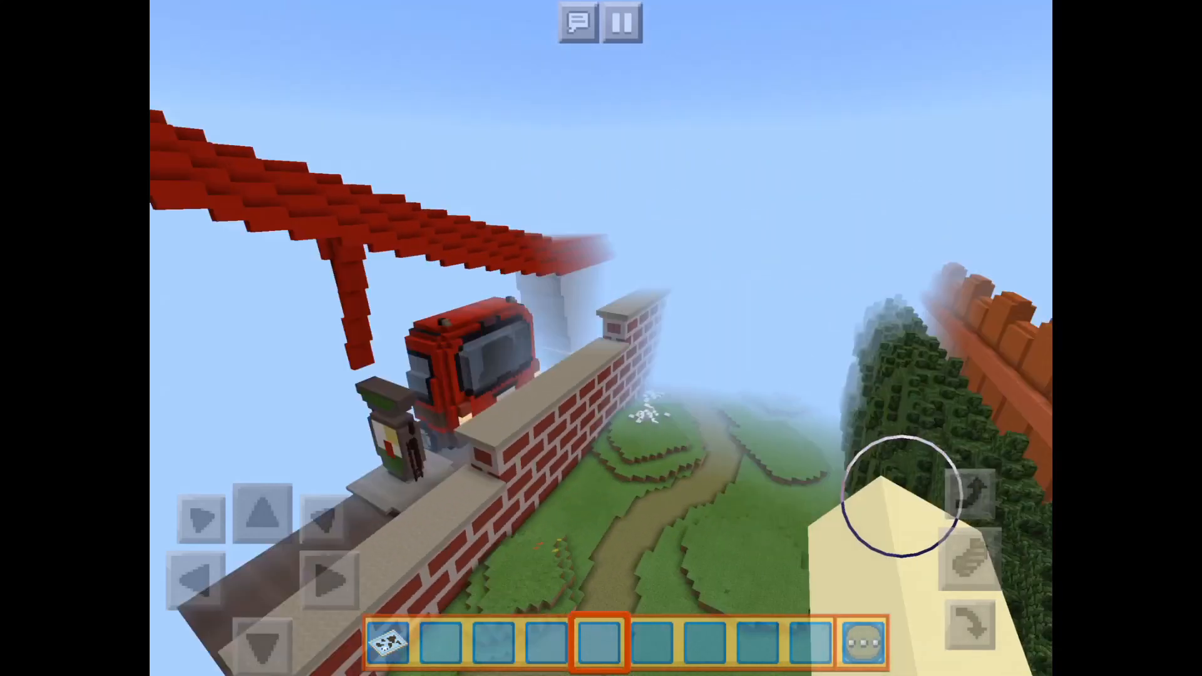
Bring up the creative inventory's item search field with the on-screen keyboard ready
click(861, 643)
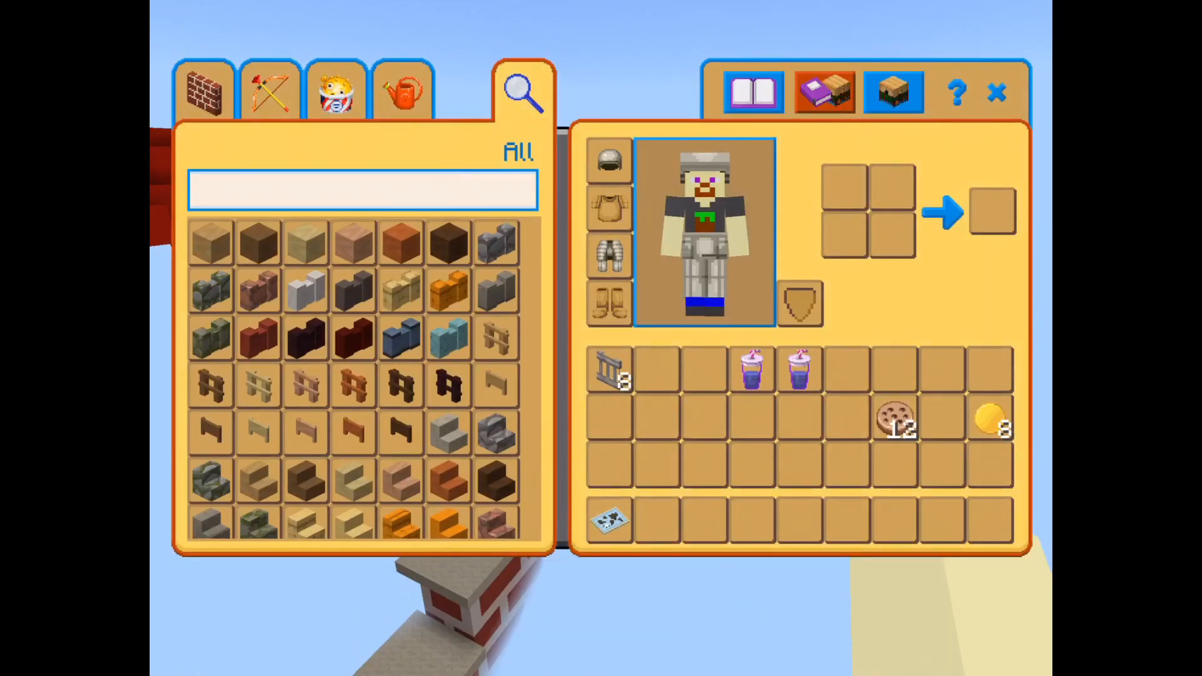
click(361, 190)
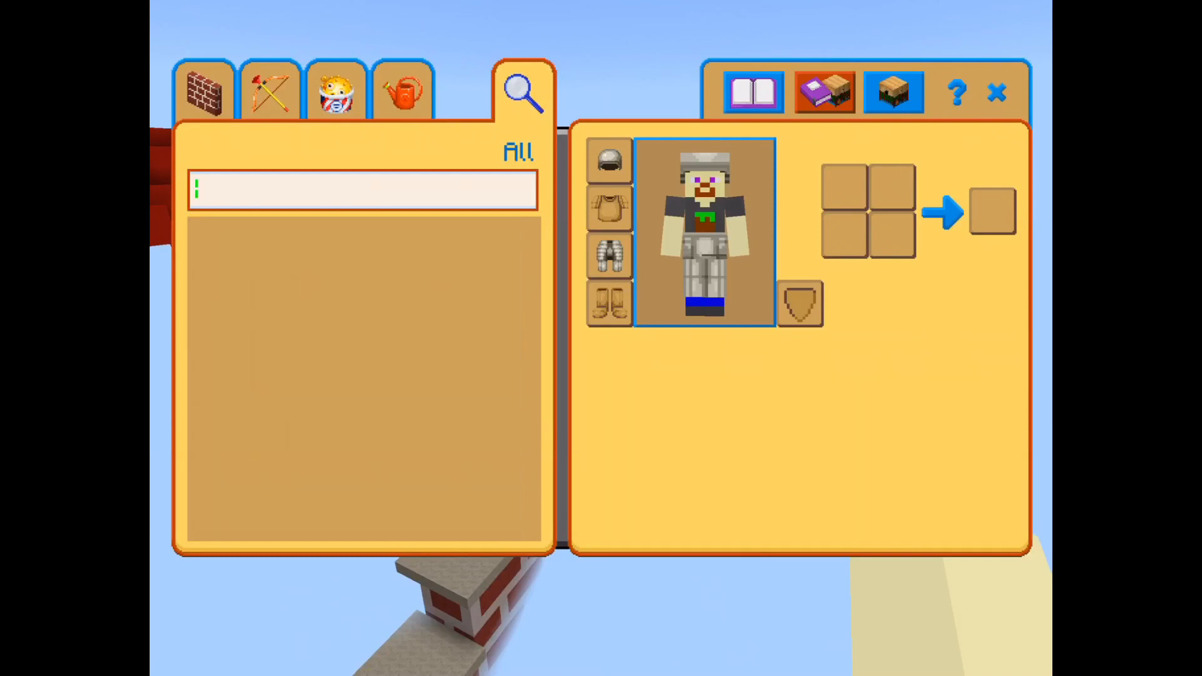
click(360, 191)
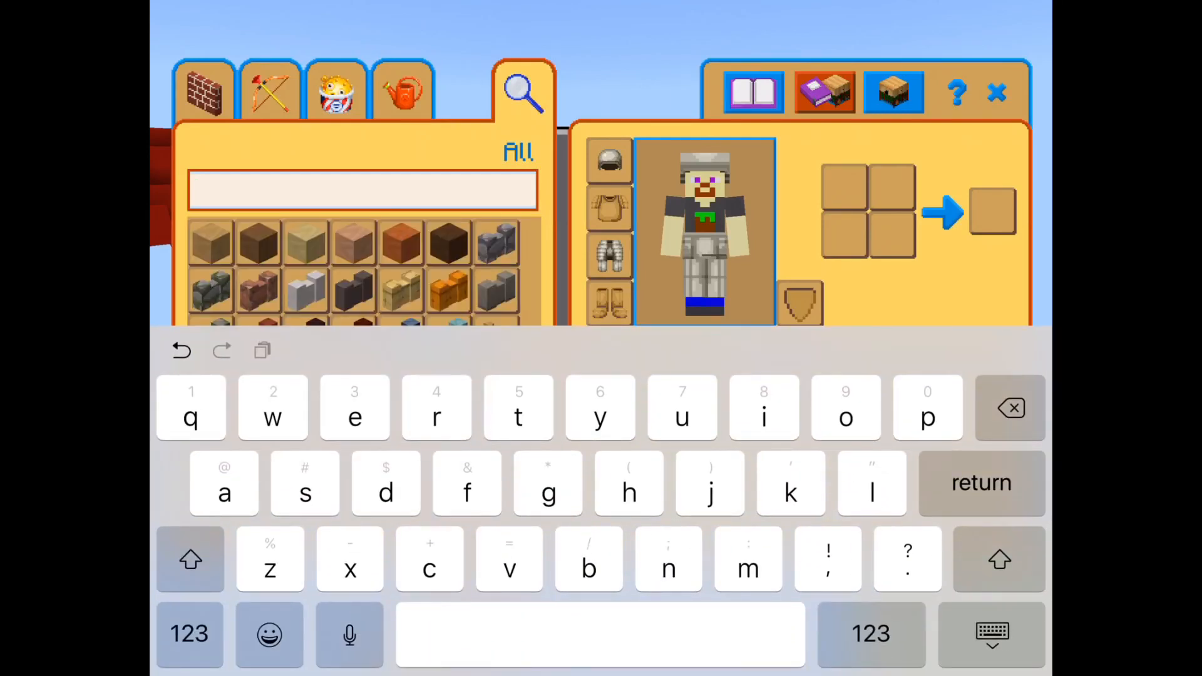
click(304, 492)
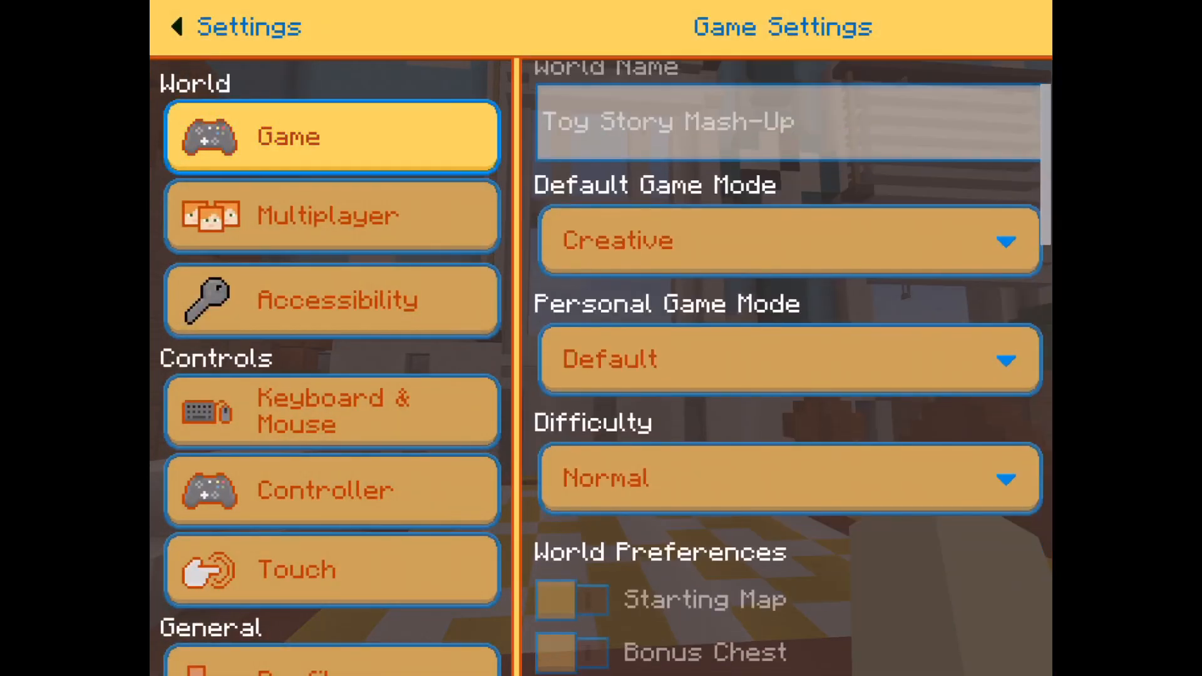
Go to the Audio settings and adjust the Music volume slider
scroll(down, 3)
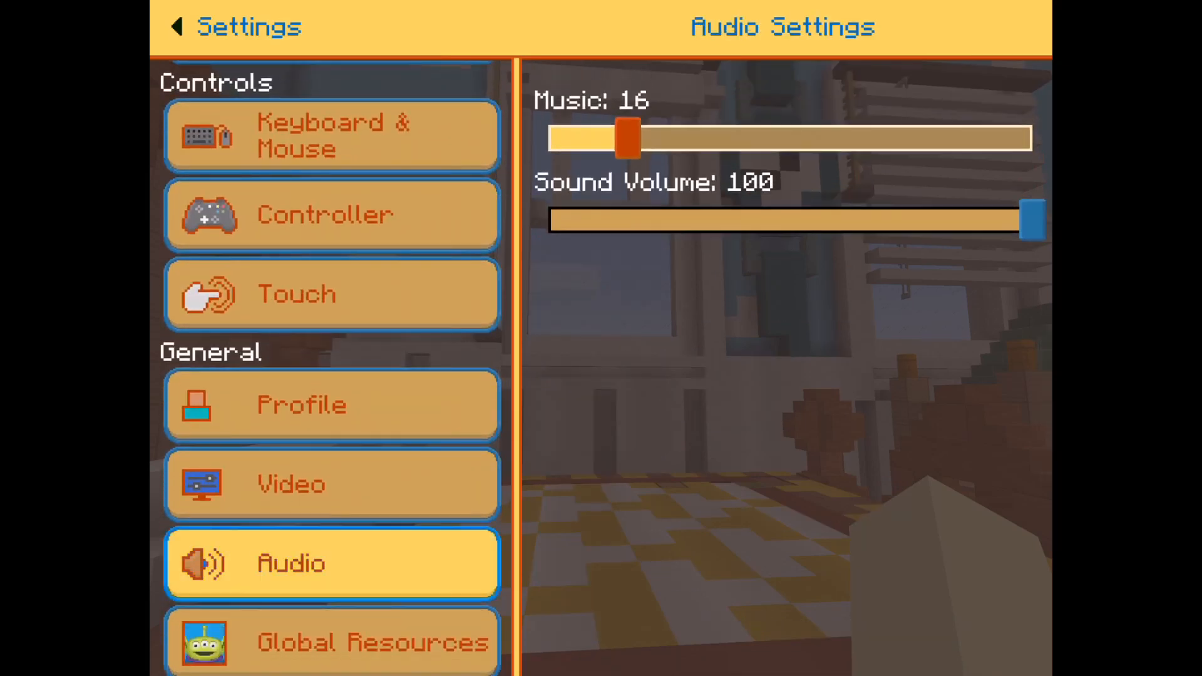
drag(621, 138, 644, 115)
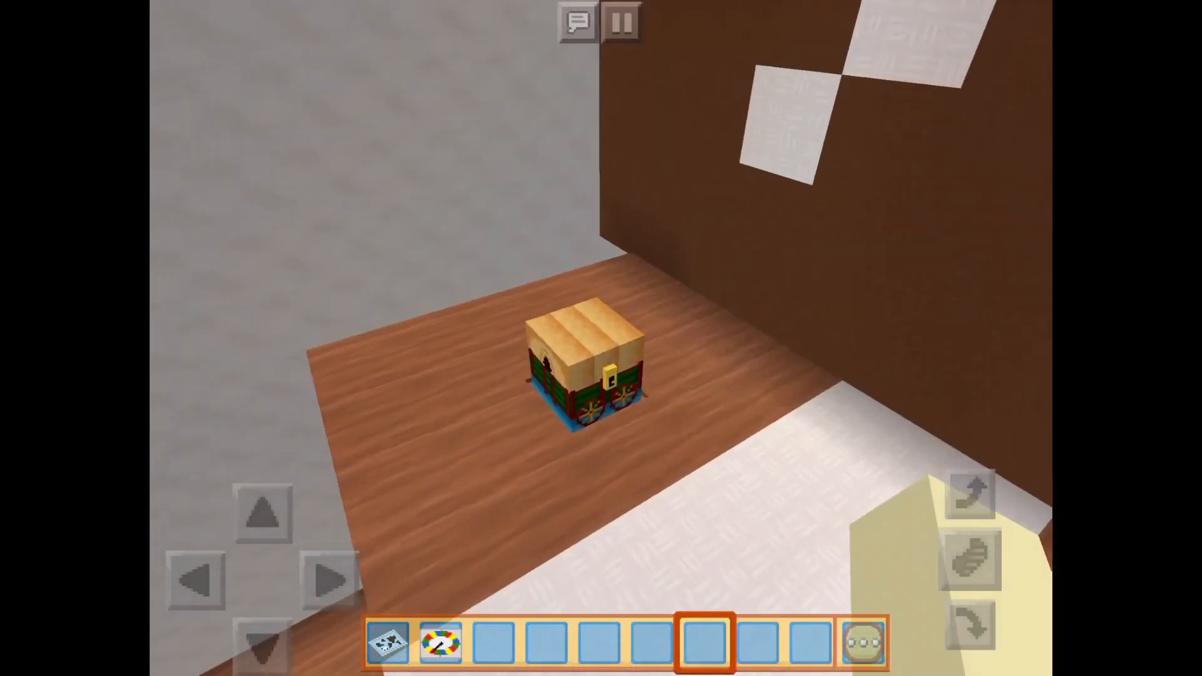
Open the chest and inspect its arrows, bread, cookies and beetroot soup
click(587, 360)
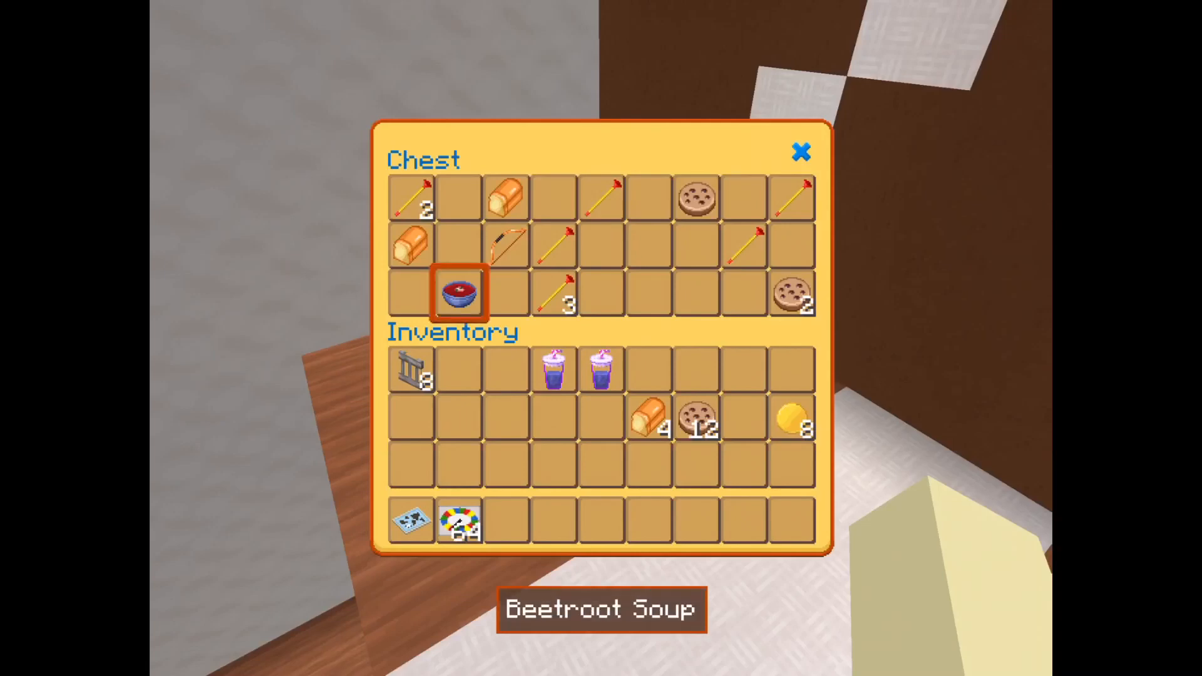
click(801, 153)
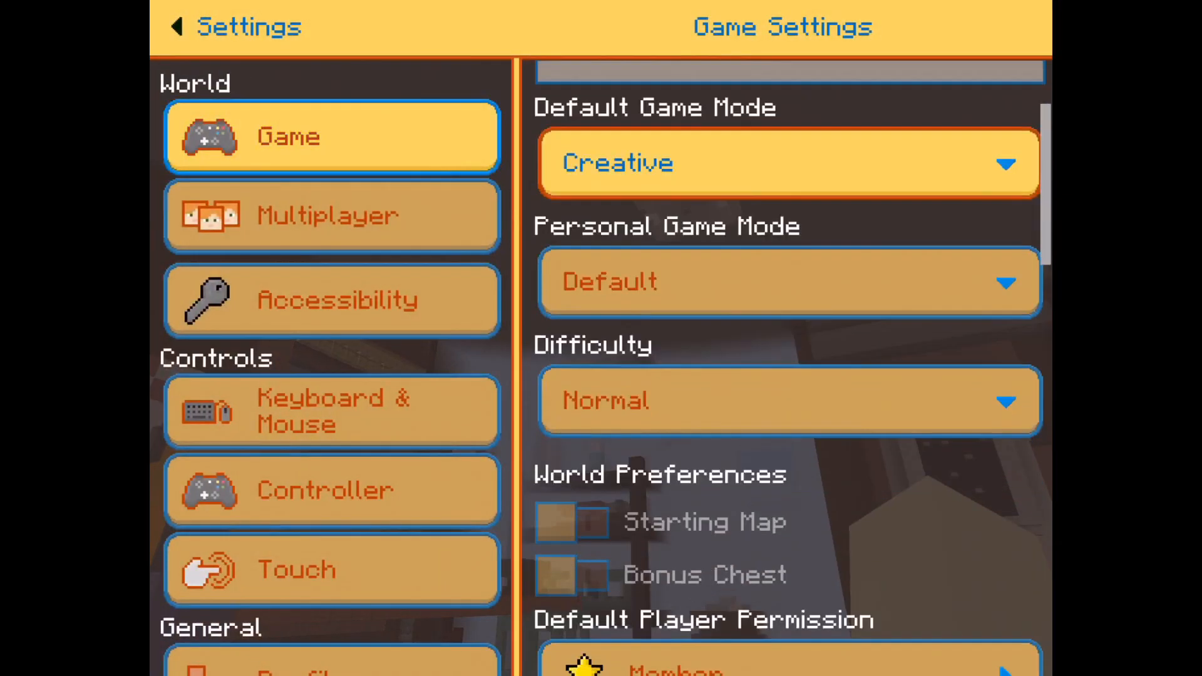
Scroll through the Game Settings world options, then resume play in third-person view
scroll(down, 3)
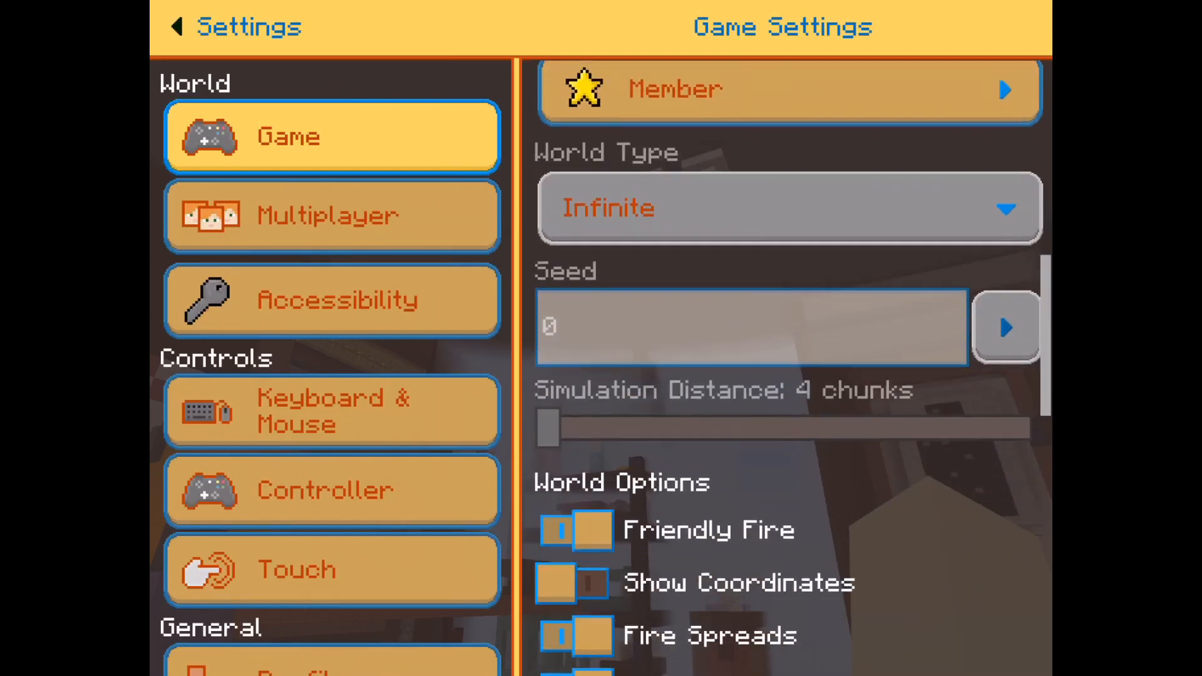
scroll(down, 3)
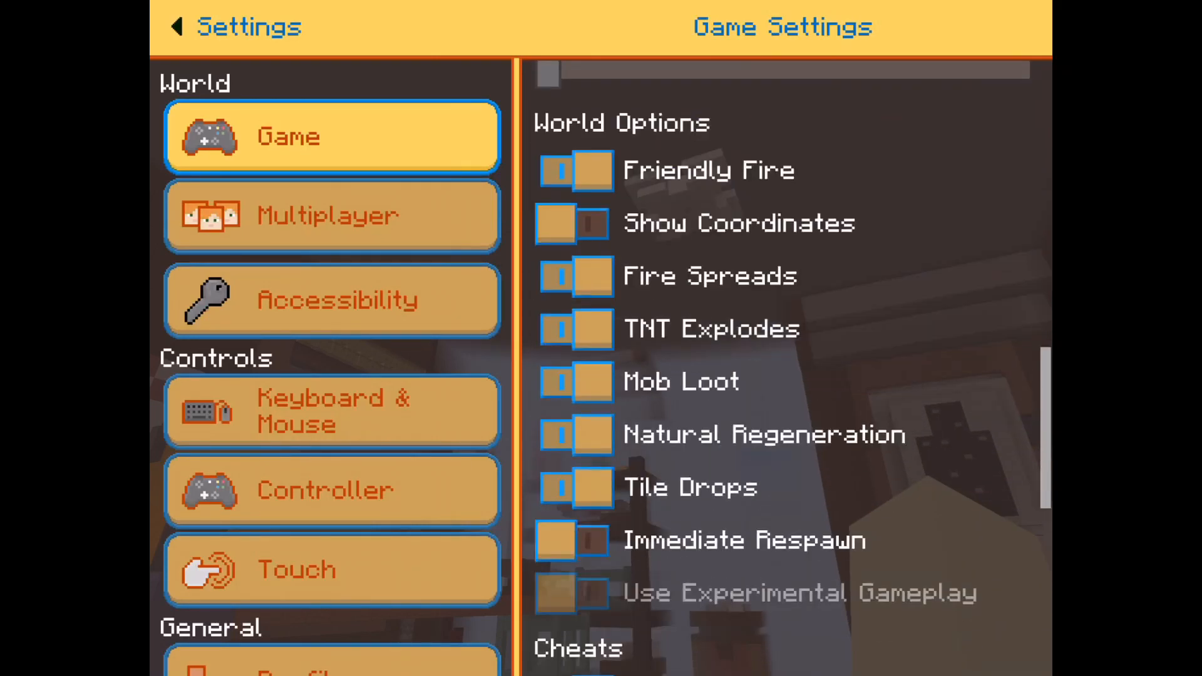
scroll(down, 3)
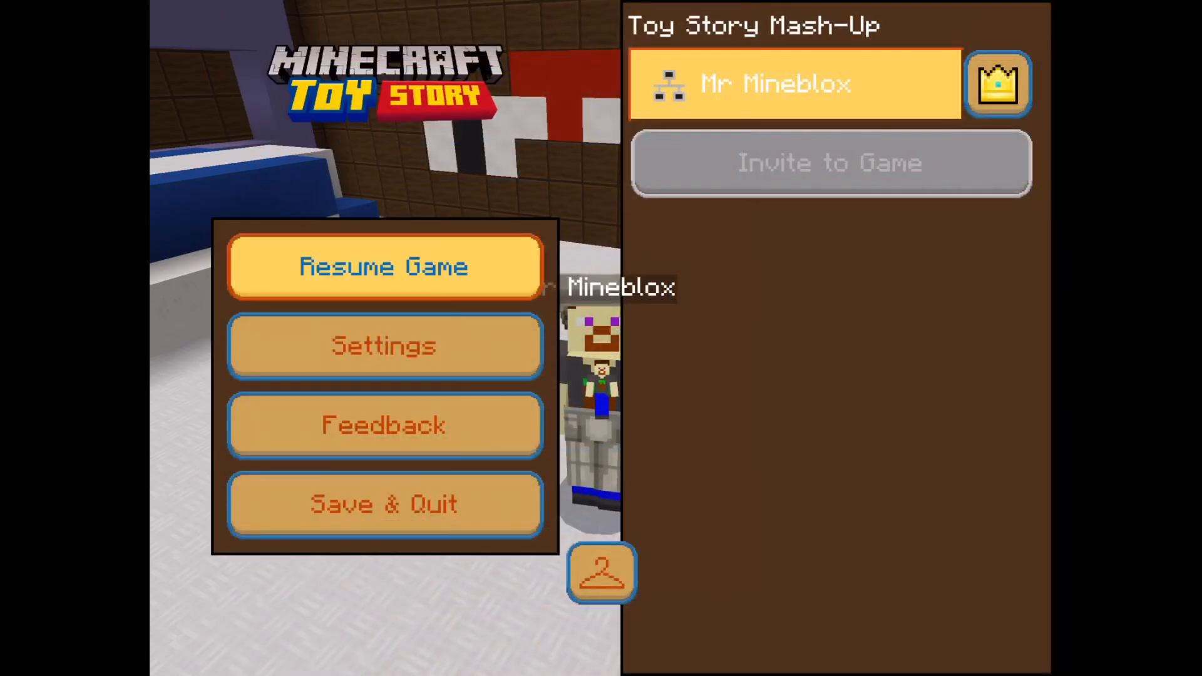
click(383, 267)
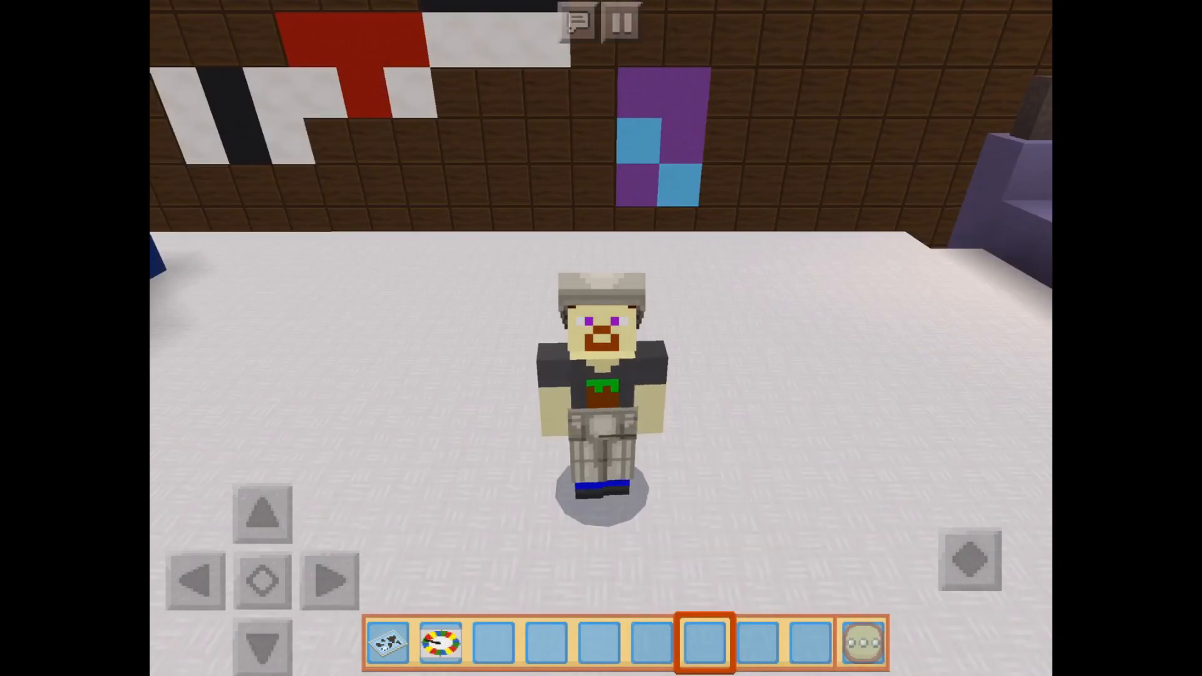